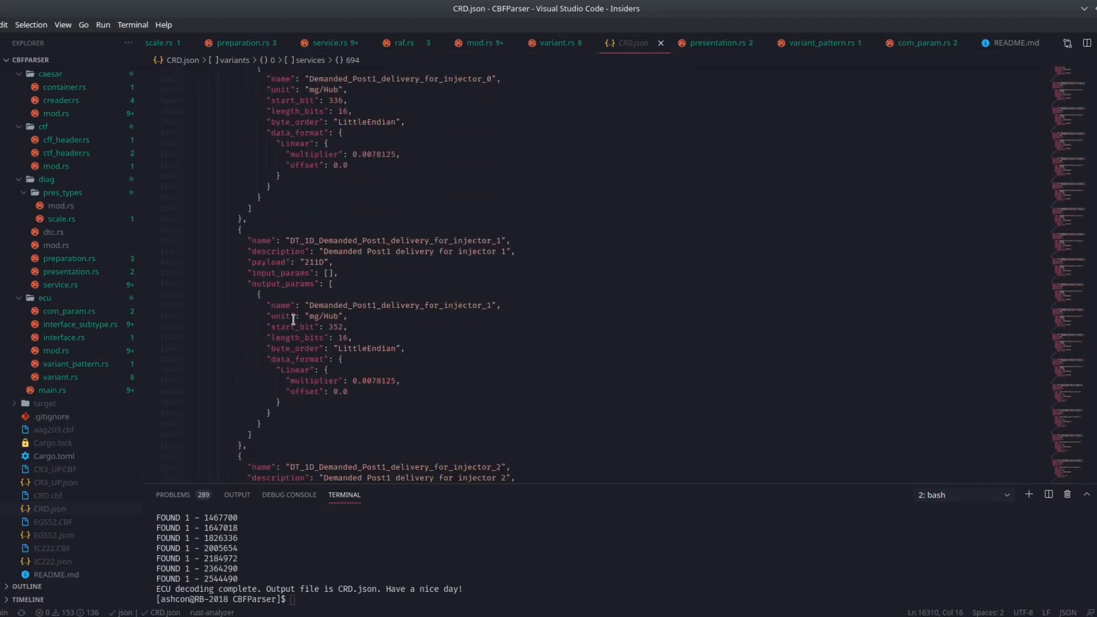
Build and launch the diagnostic app with 'cargo run' in the app_rust terminal.
scroll(down, 3)
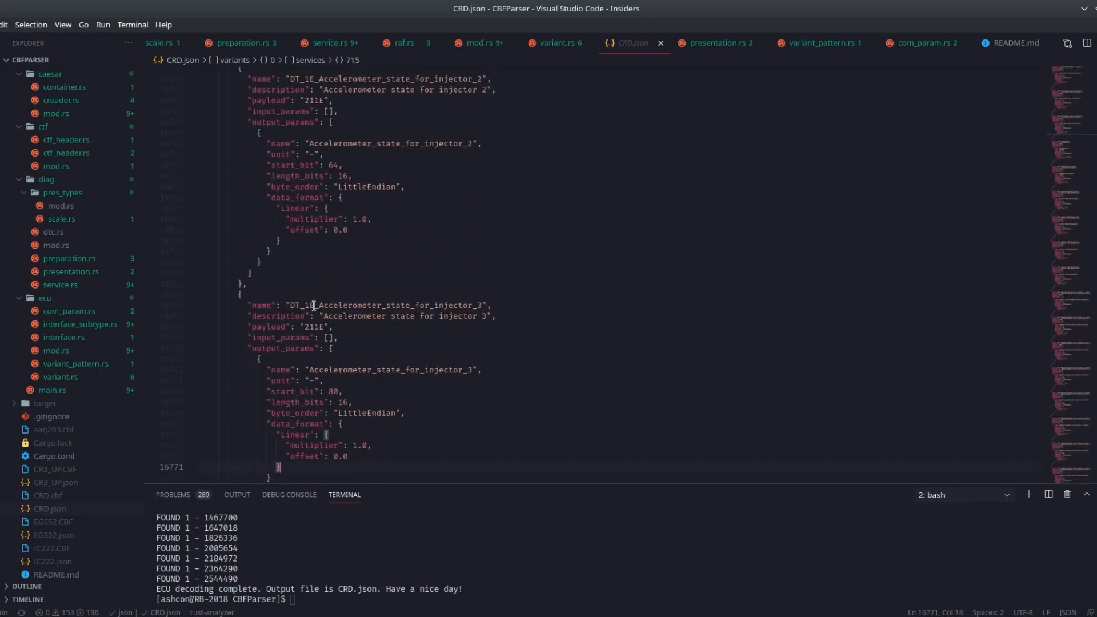
scroll(down, 3)
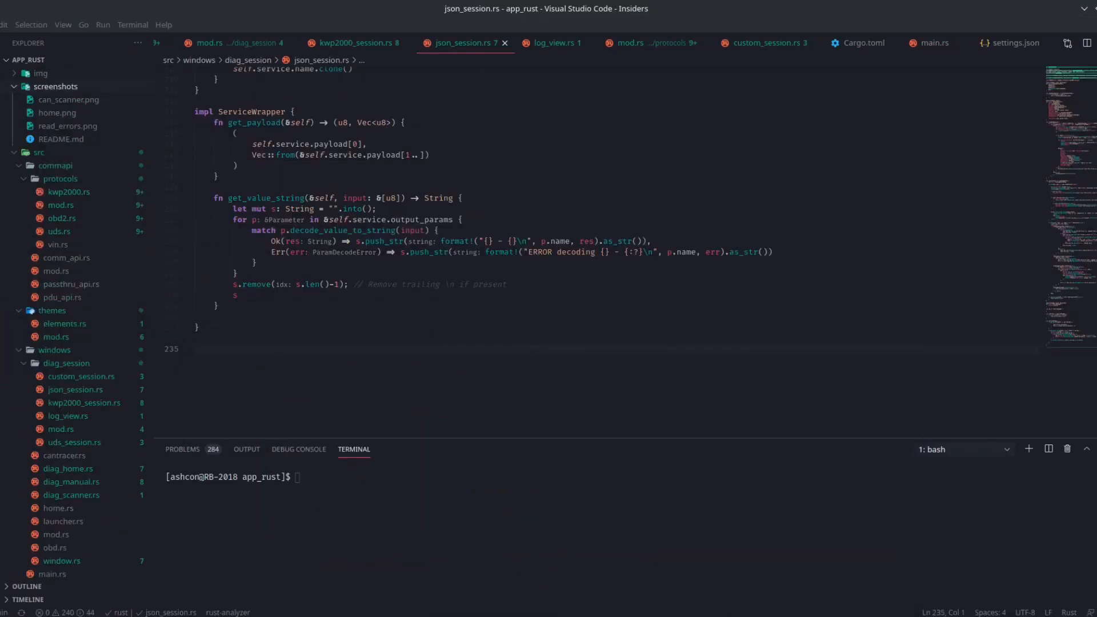
text(cargo run)
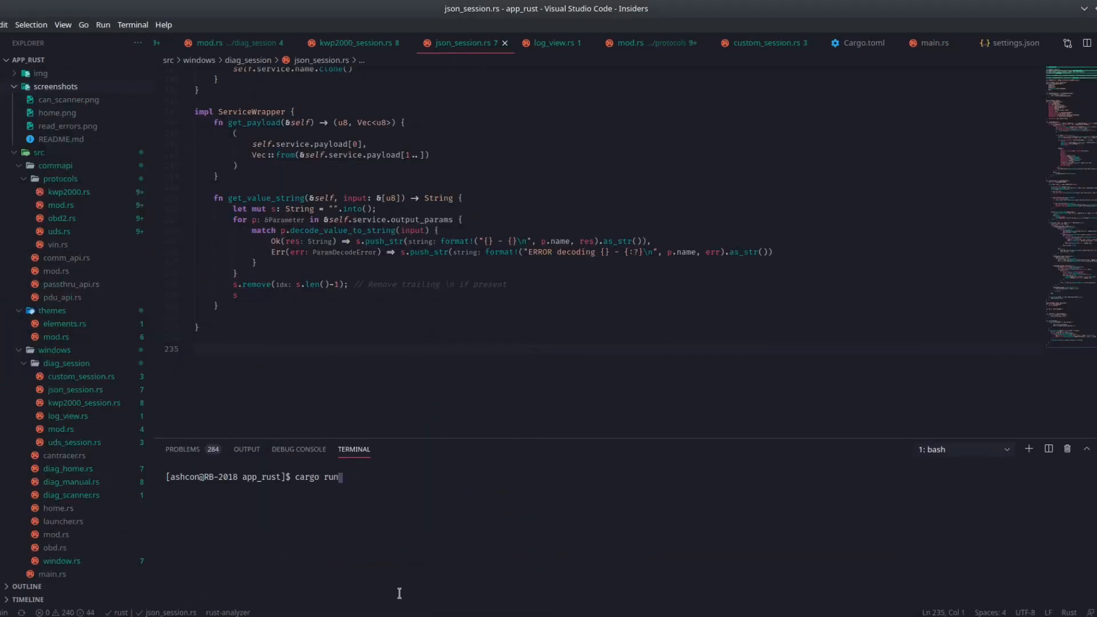
key(Enter)
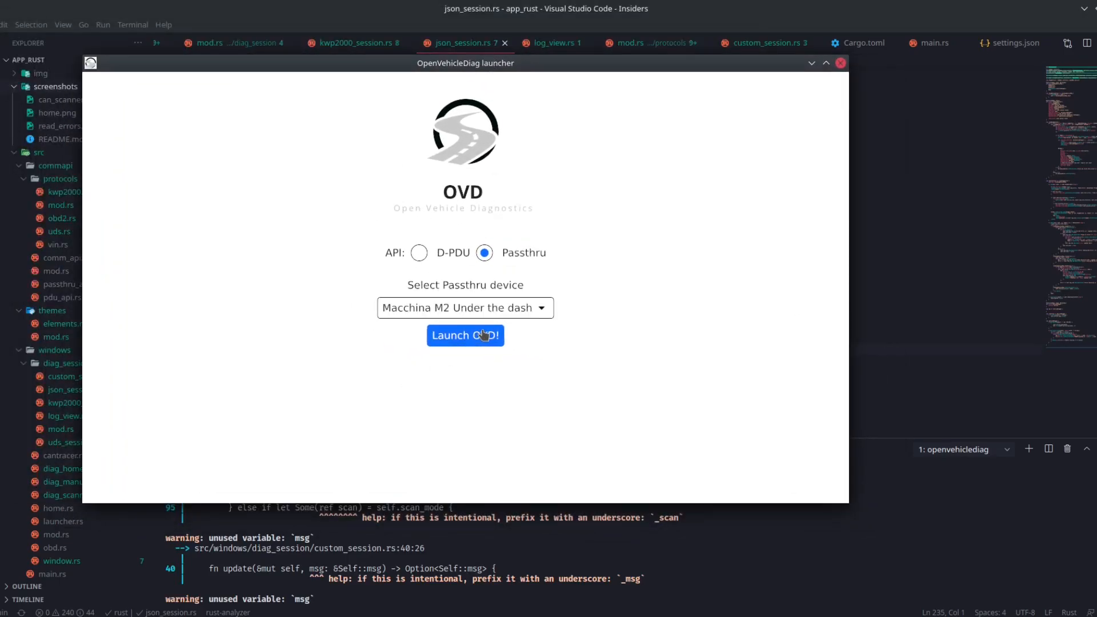
Start OVD with the Macchina M2 adapter, open Diagnostic Scanner, and load the CRD save file.
click(465, 336)
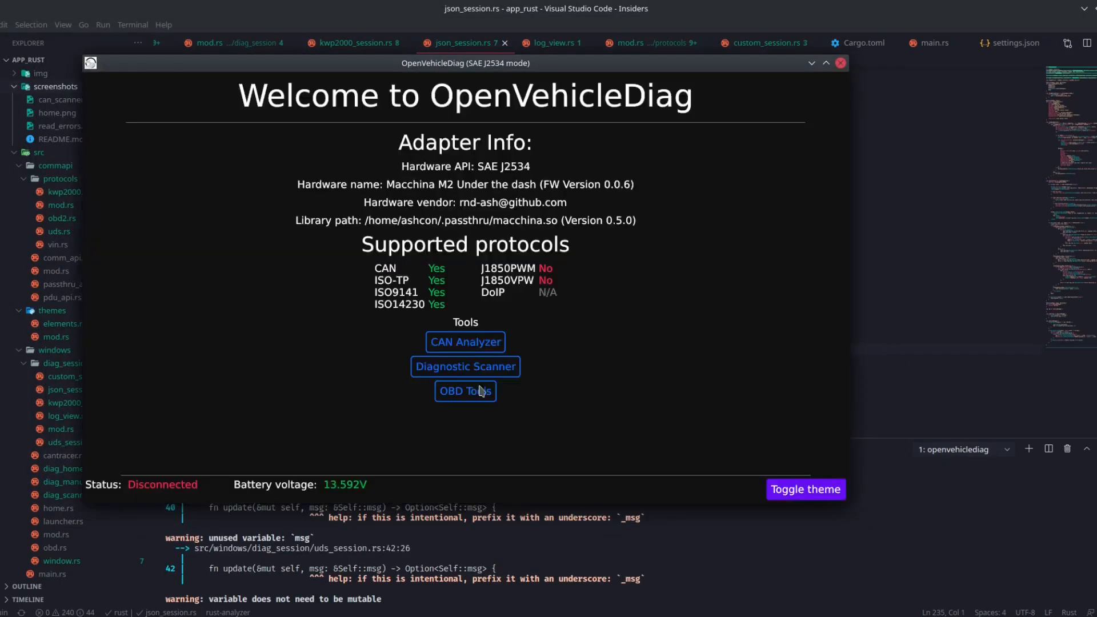
click(466, 366)
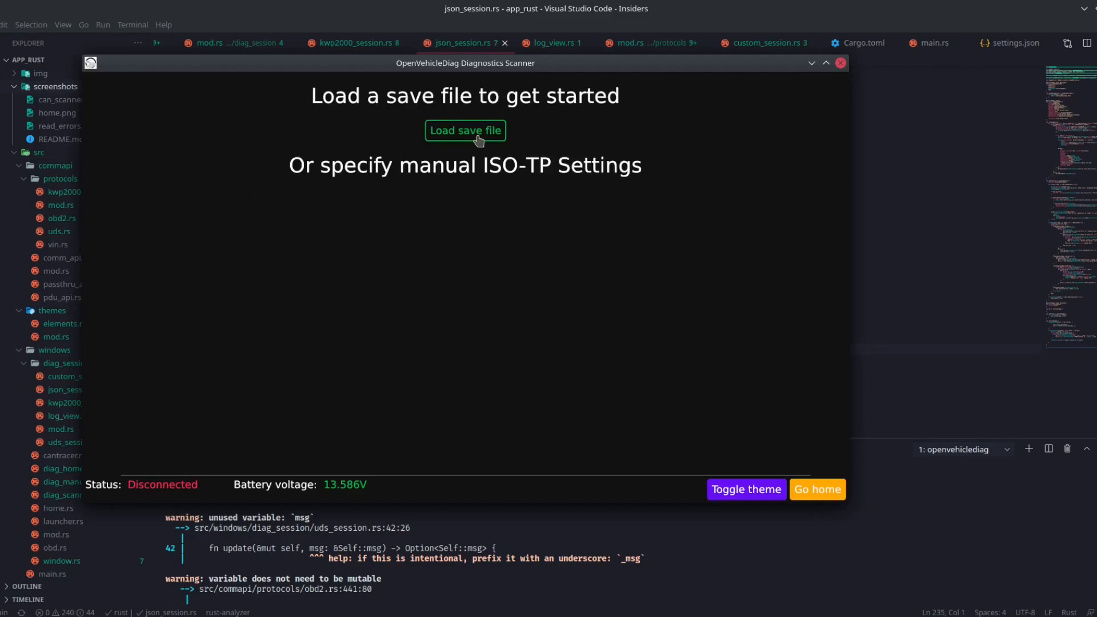
click(466, 130)
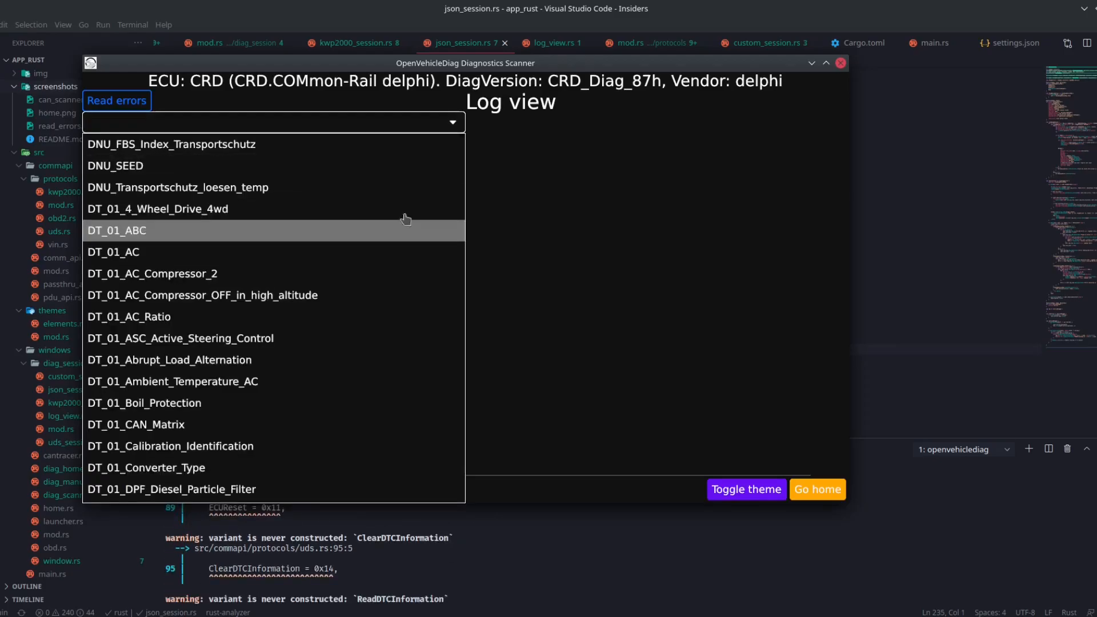
scroll(down, 3)
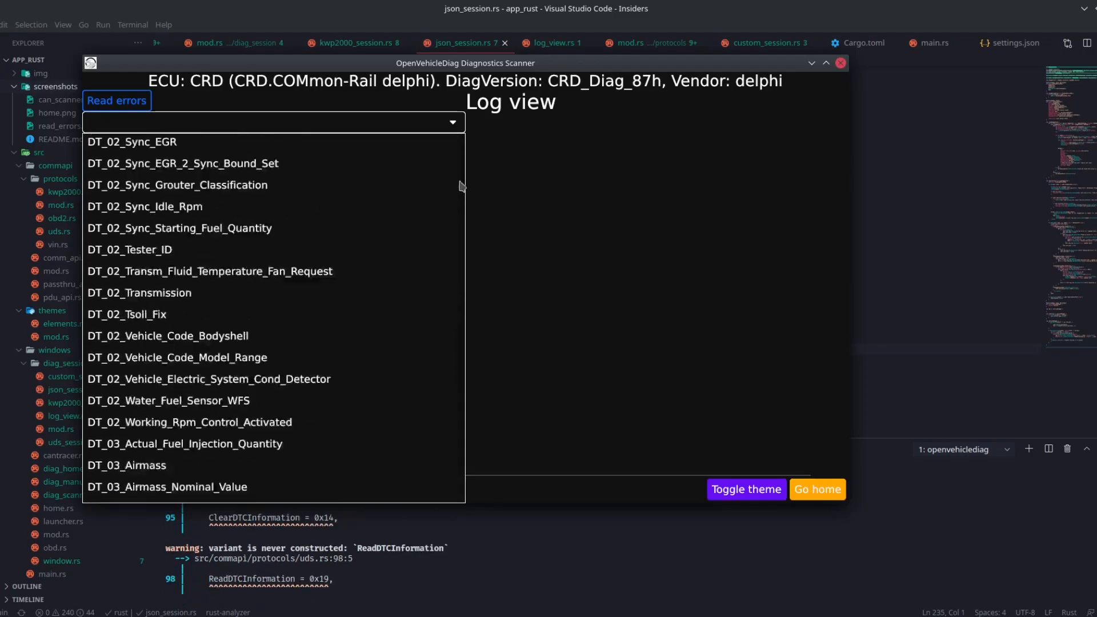
scroll(down, 3)
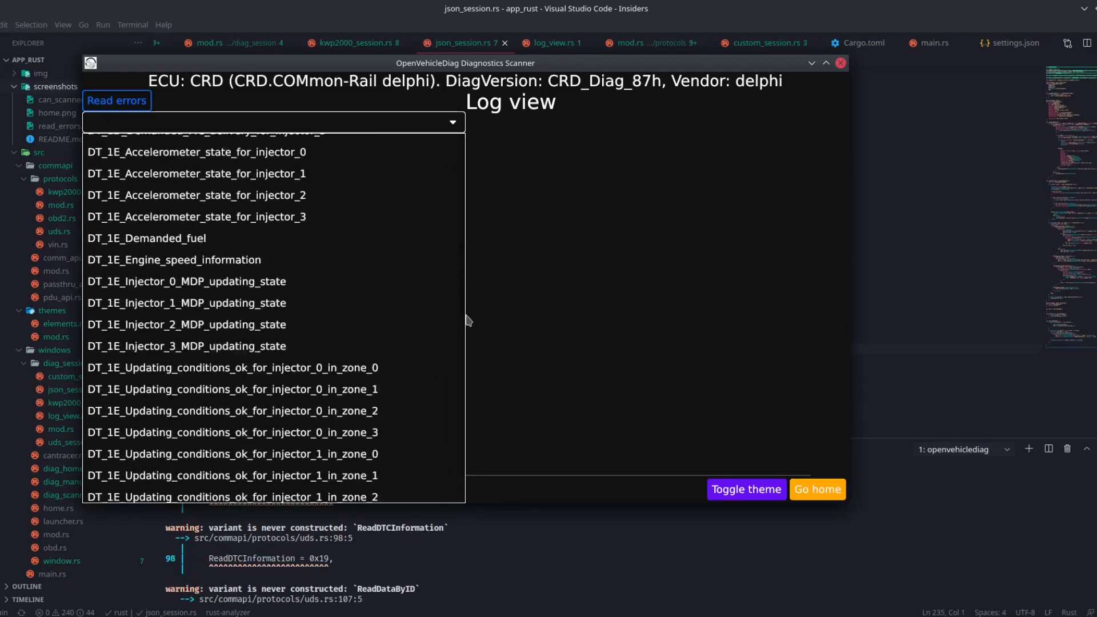
scroll(down, 3)
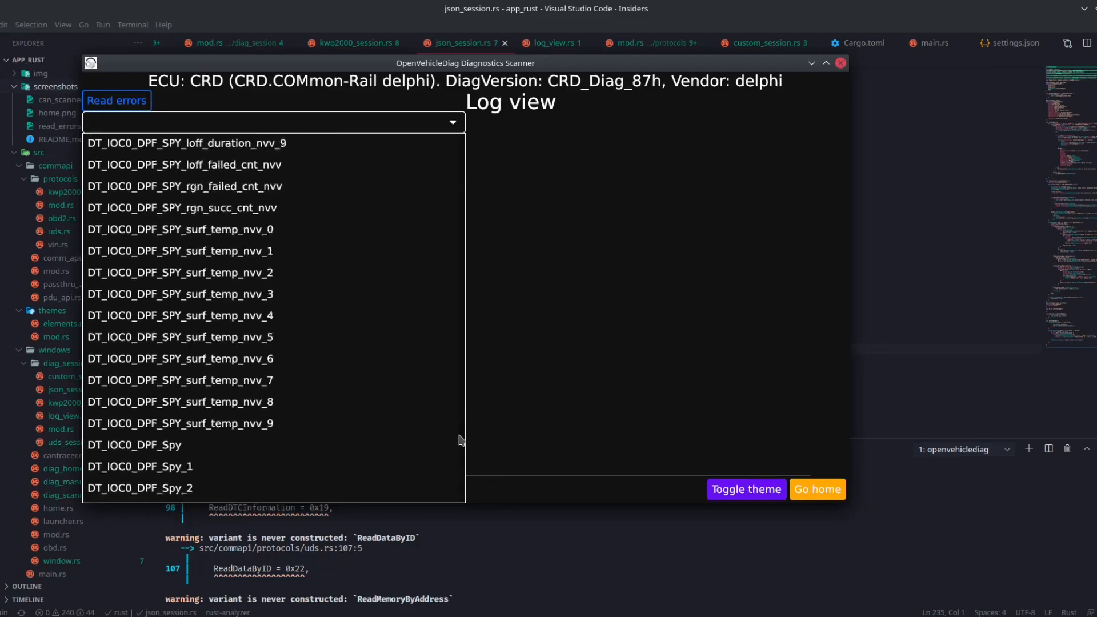
scroll(down, 3)
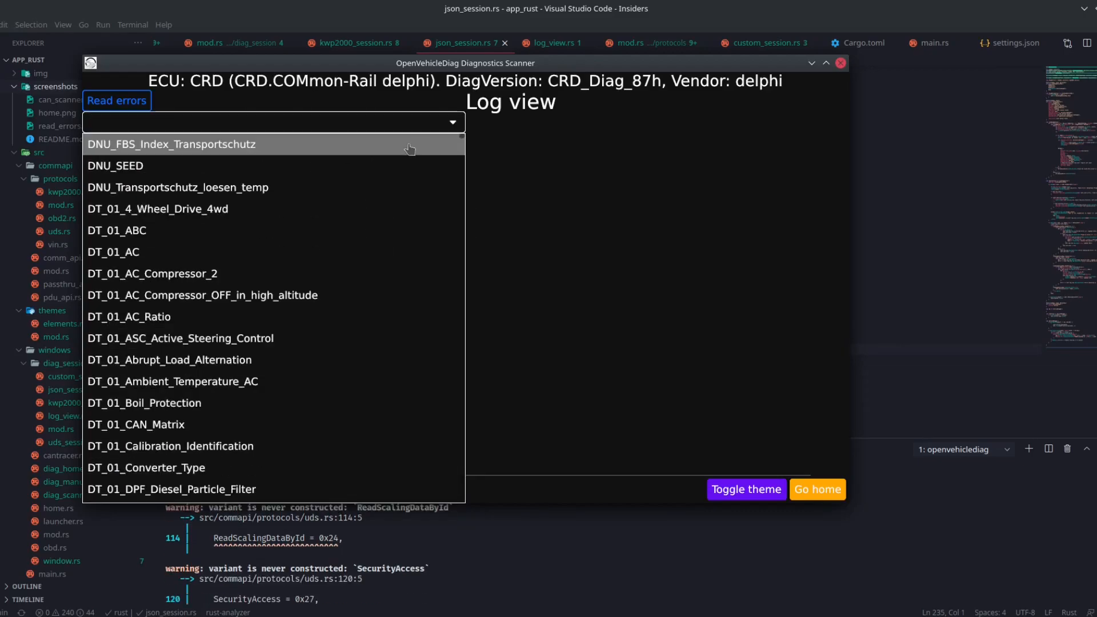
scroll(down, 3)
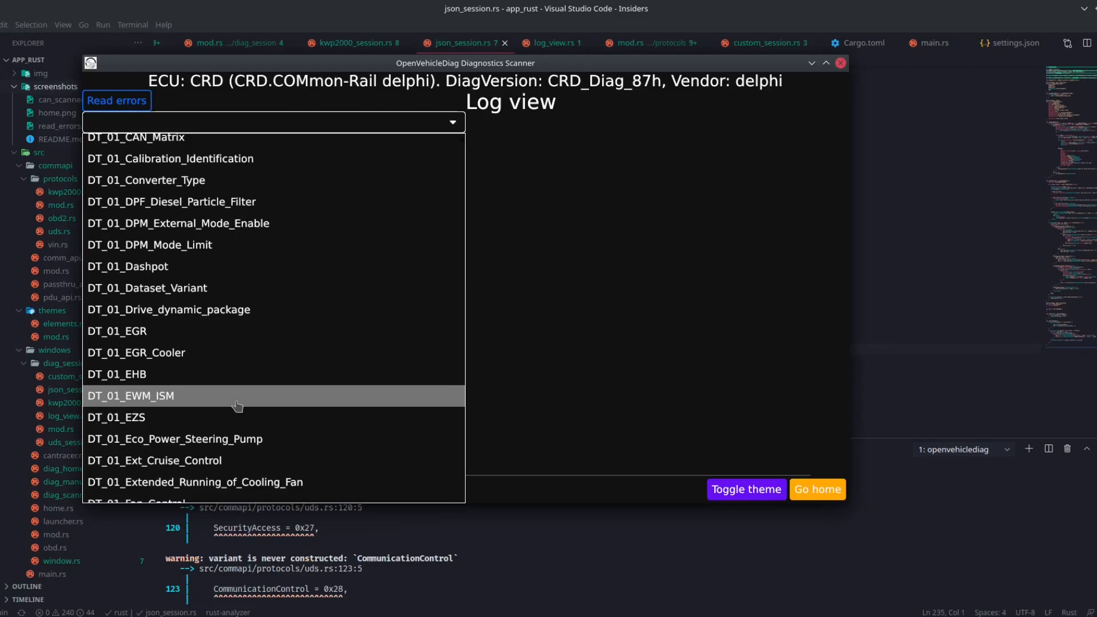
Execute DT_01_EWM_ISM and DT_01_Eco_Power_Steering_Pump, then select DT_01_DPF_Diesel_Particle_Filter.
click(130, 396)
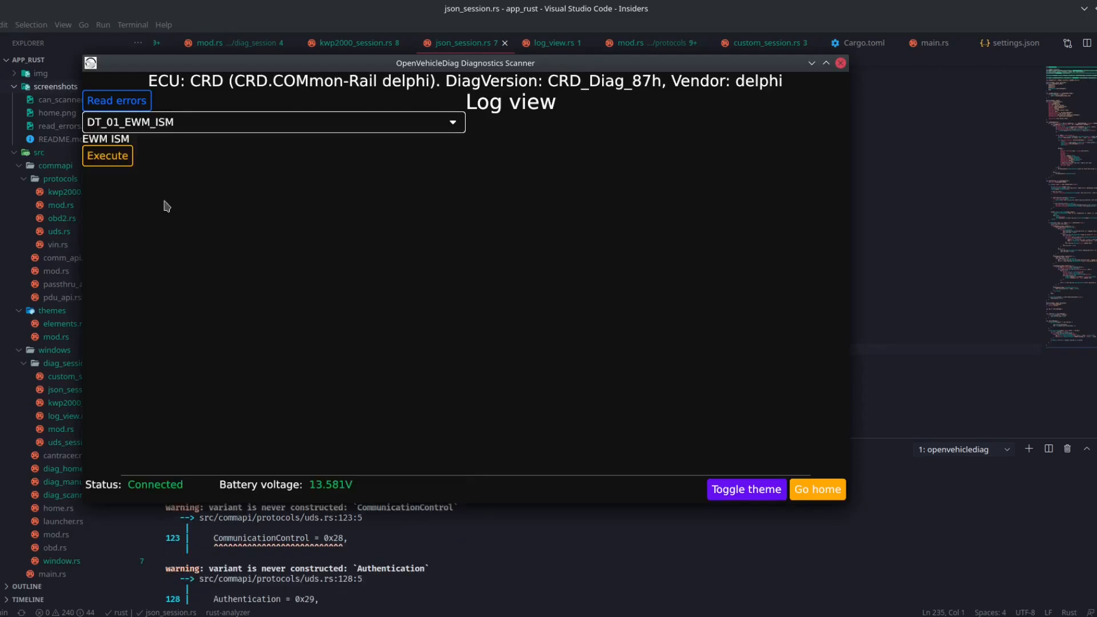
click(107, 155)
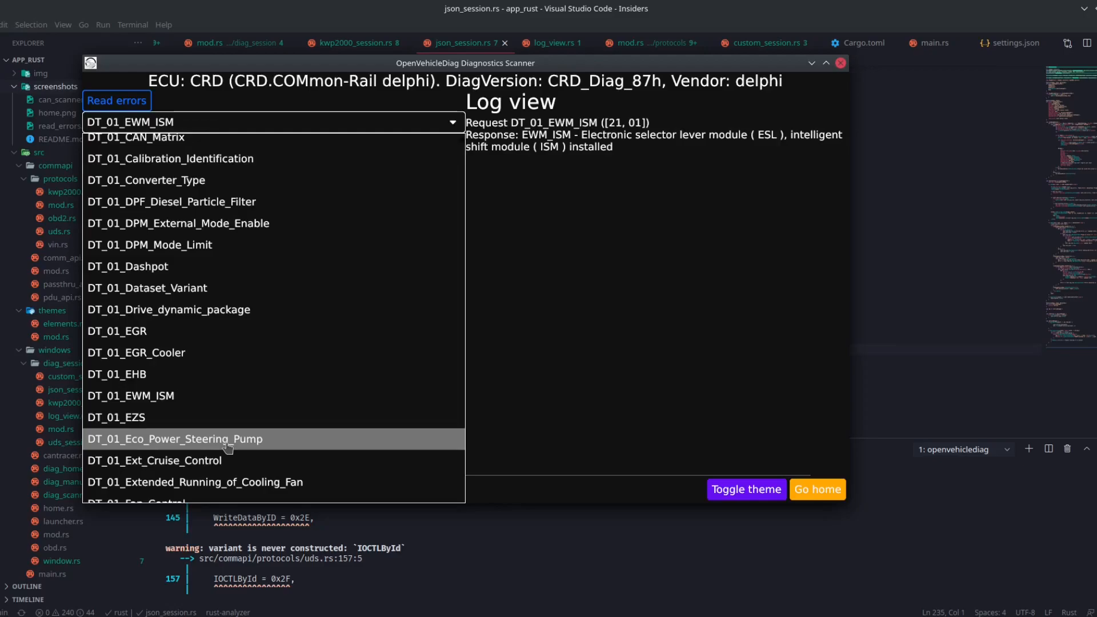
click(175, 439)
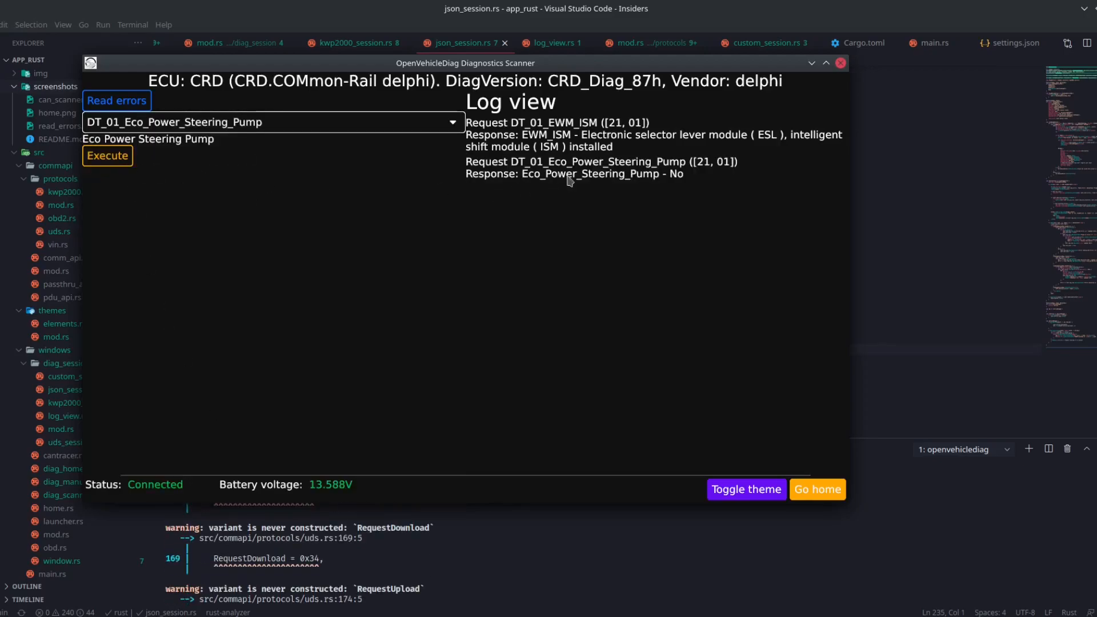
click(275, 121)
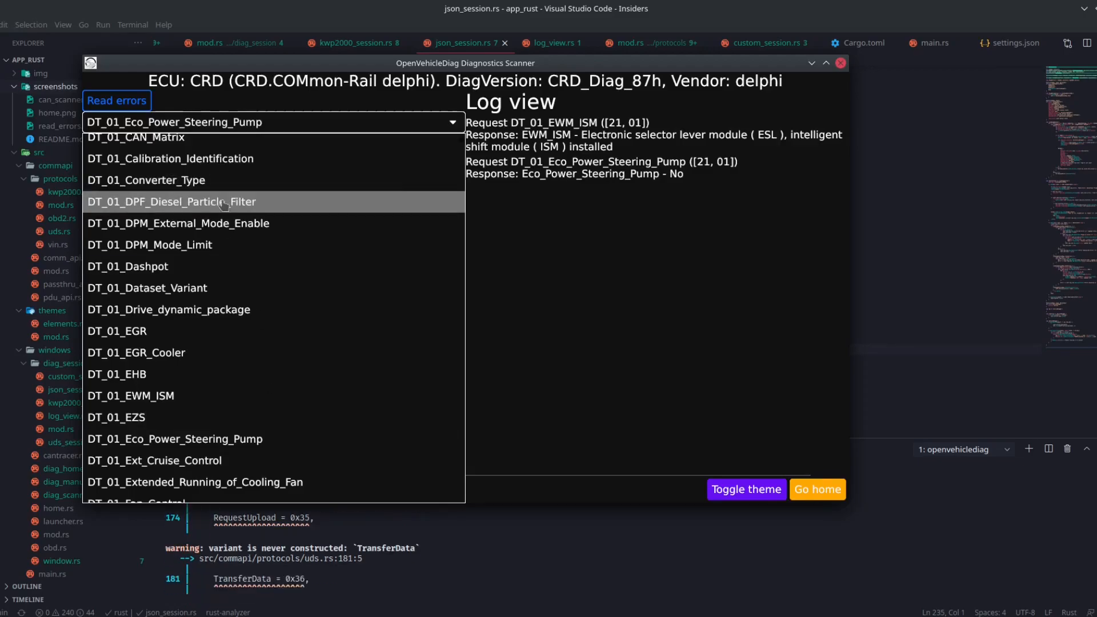
click(174, 202)
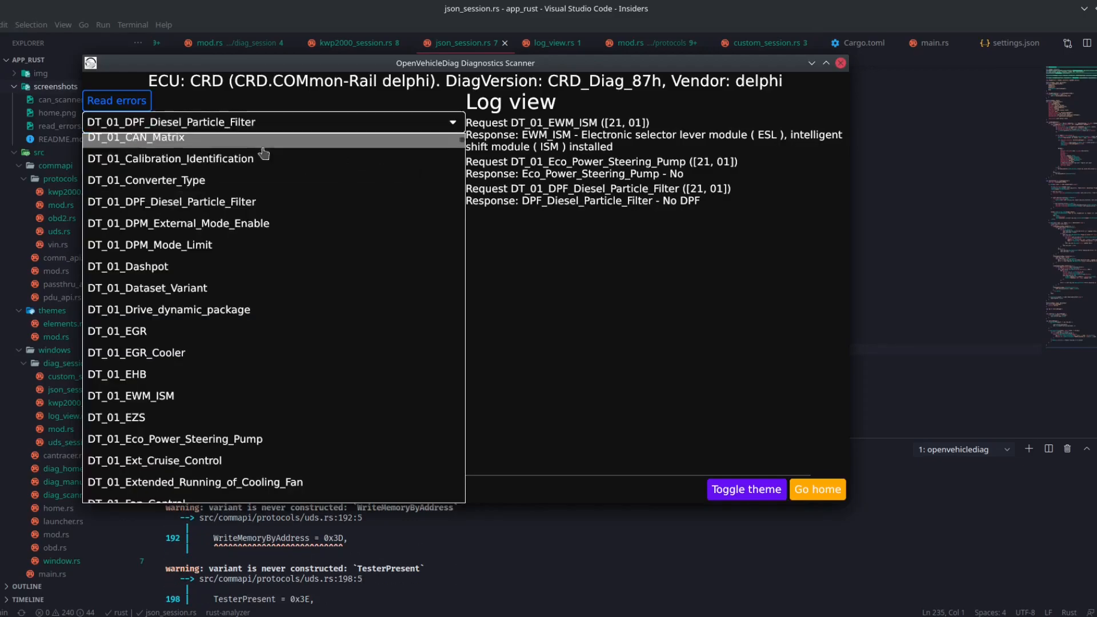
Run DT_0D_Brake_Contact (256) and FN_supported_DTC_Status_All_Groups, which times out.
scroll(down, 3)
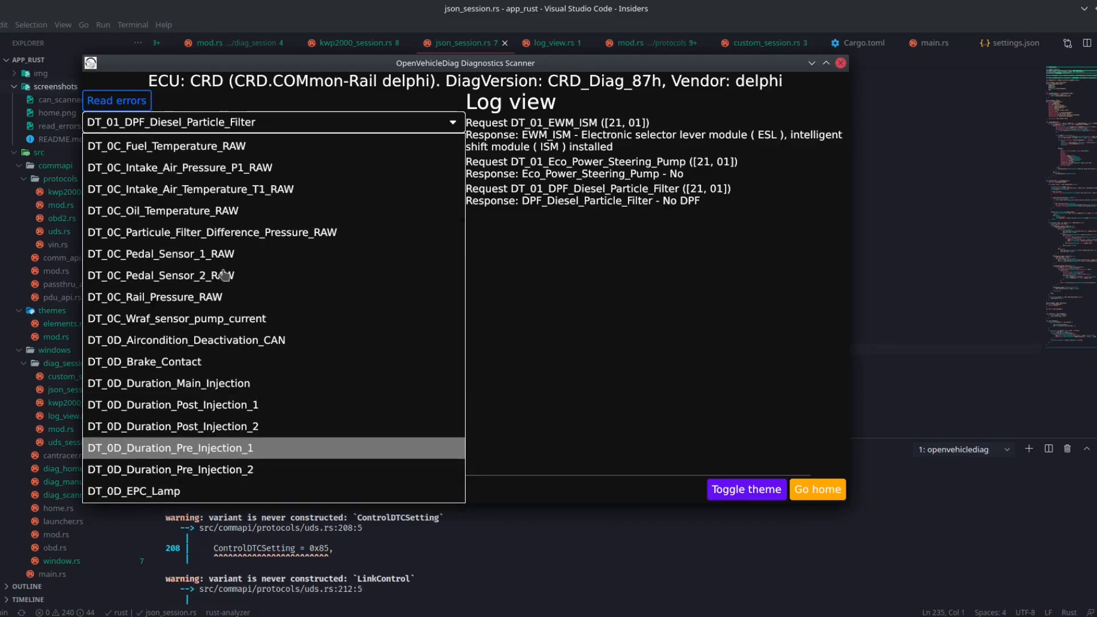
mouse_move(172, 362)
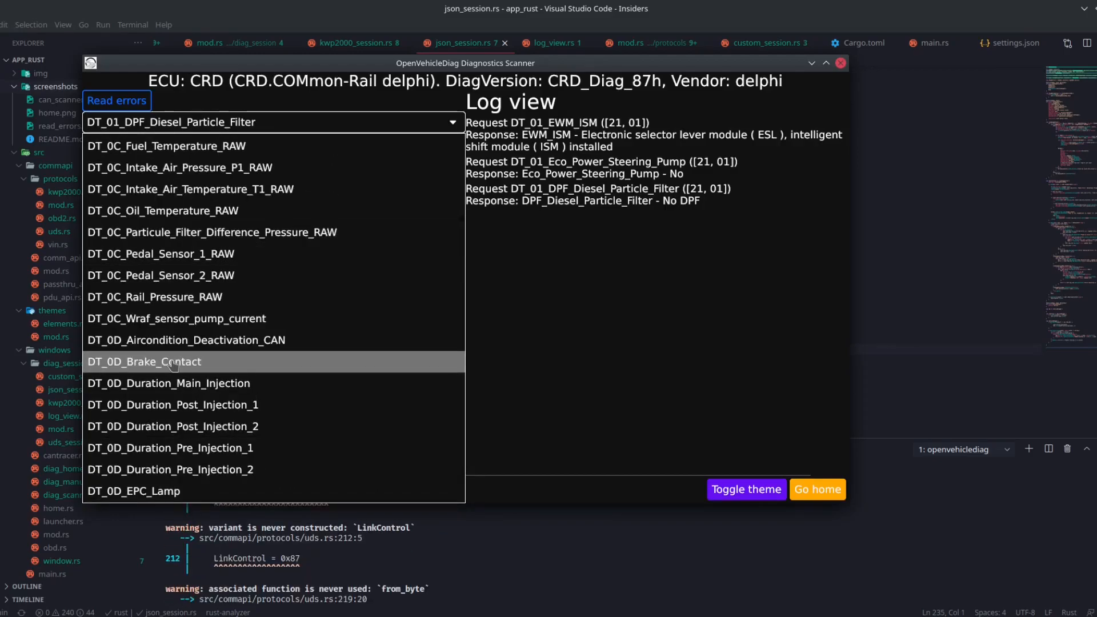
click(144, 362)
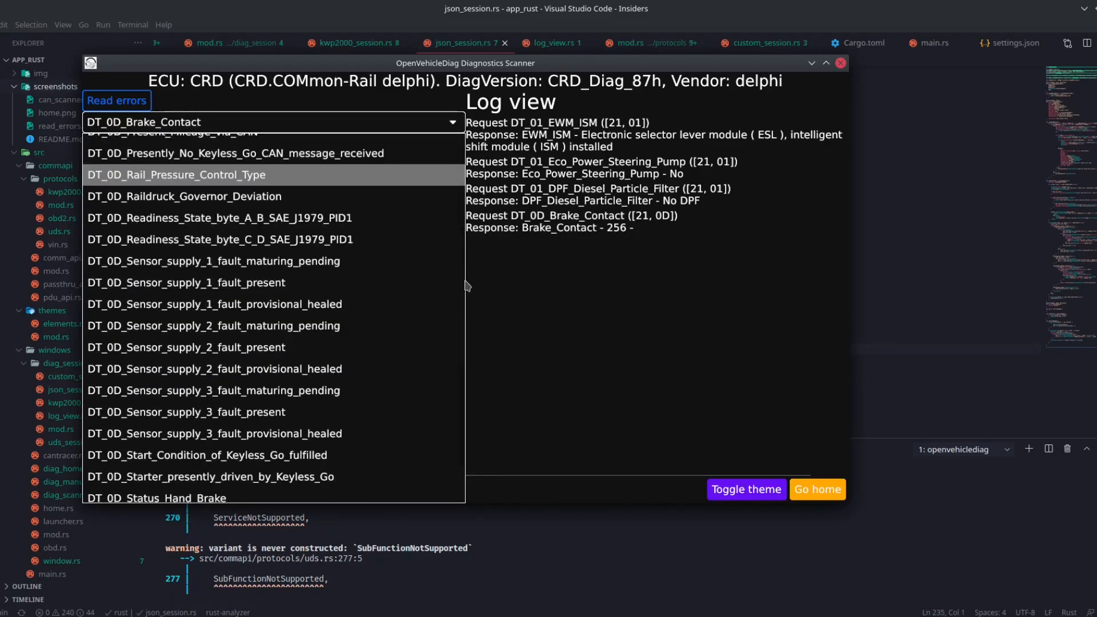
scroll(down, 3)
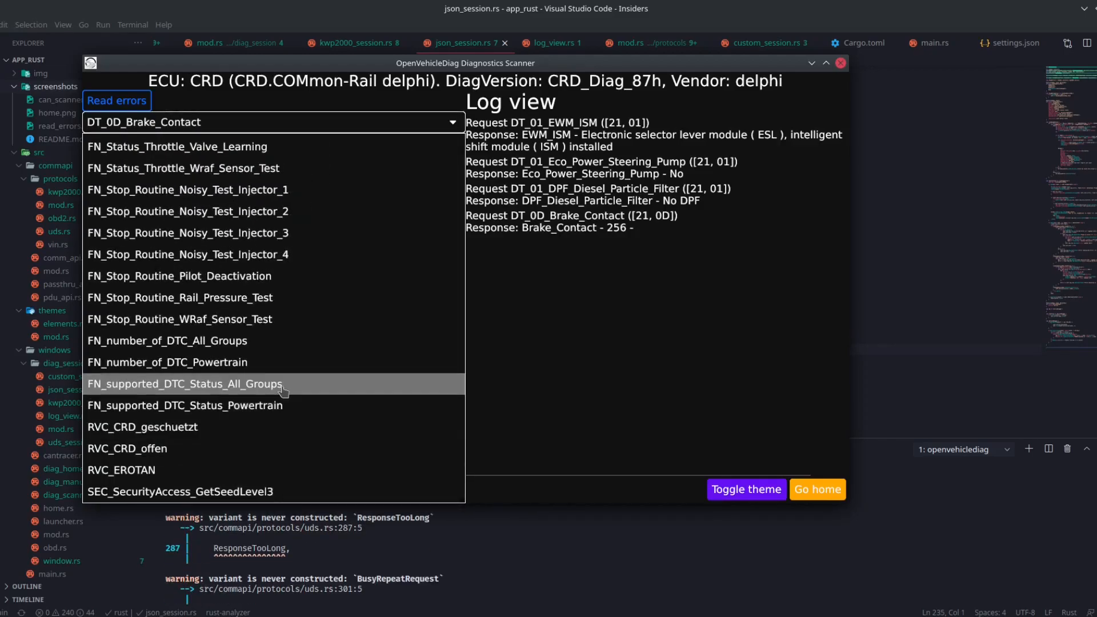
click(184, 384)
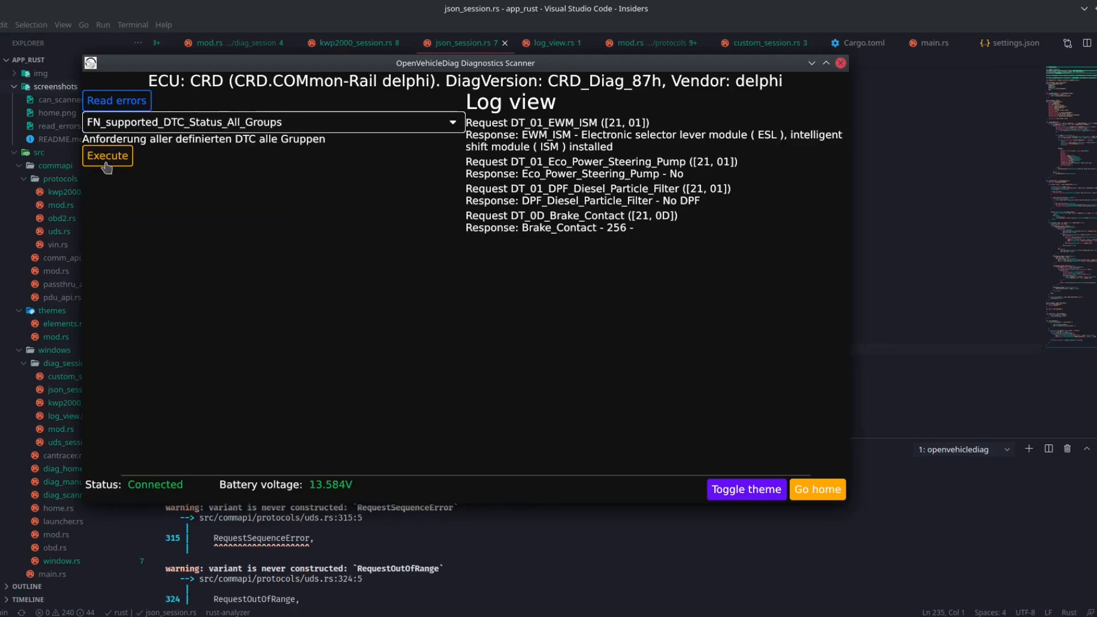
click(107, 156)
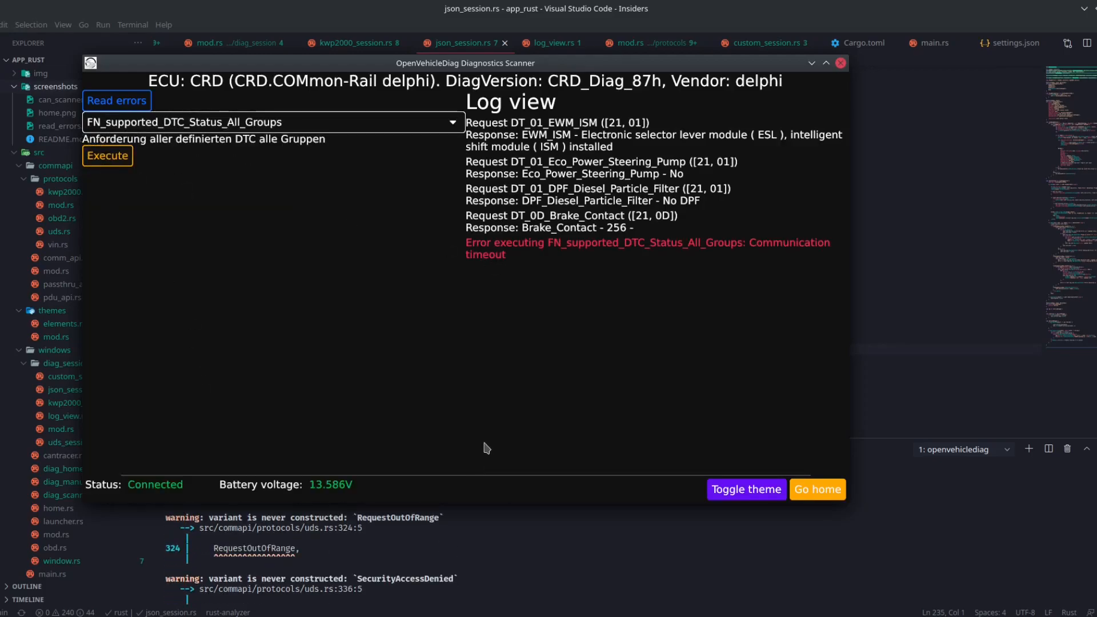